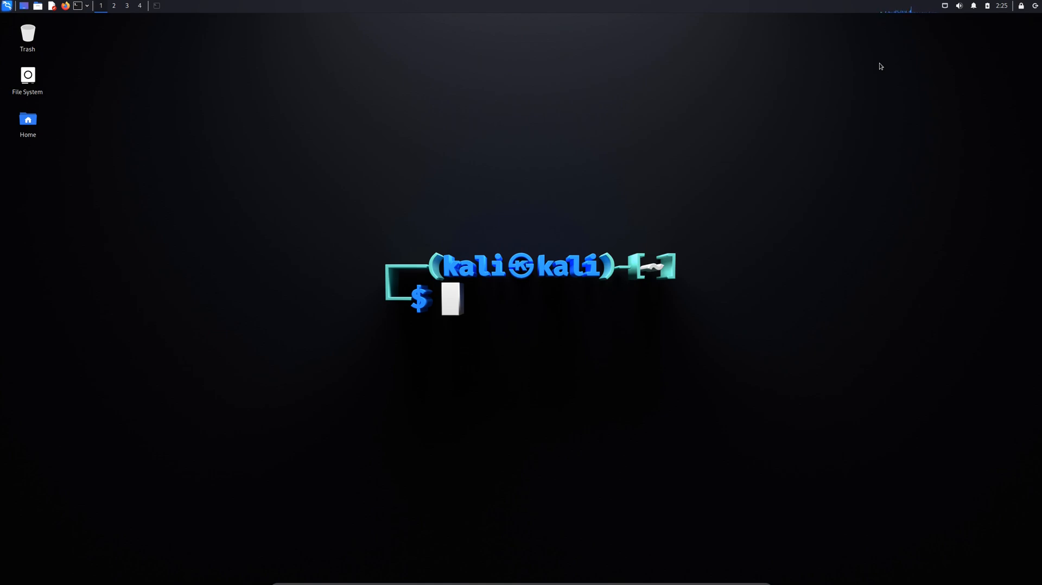
mouse_move(589, 98)
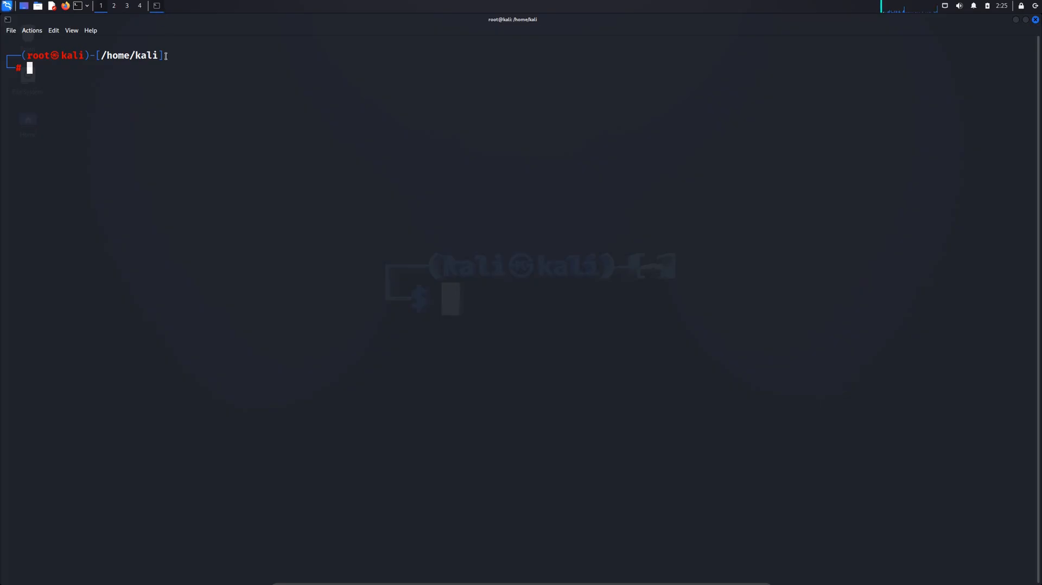
mouse_move(140, 113)
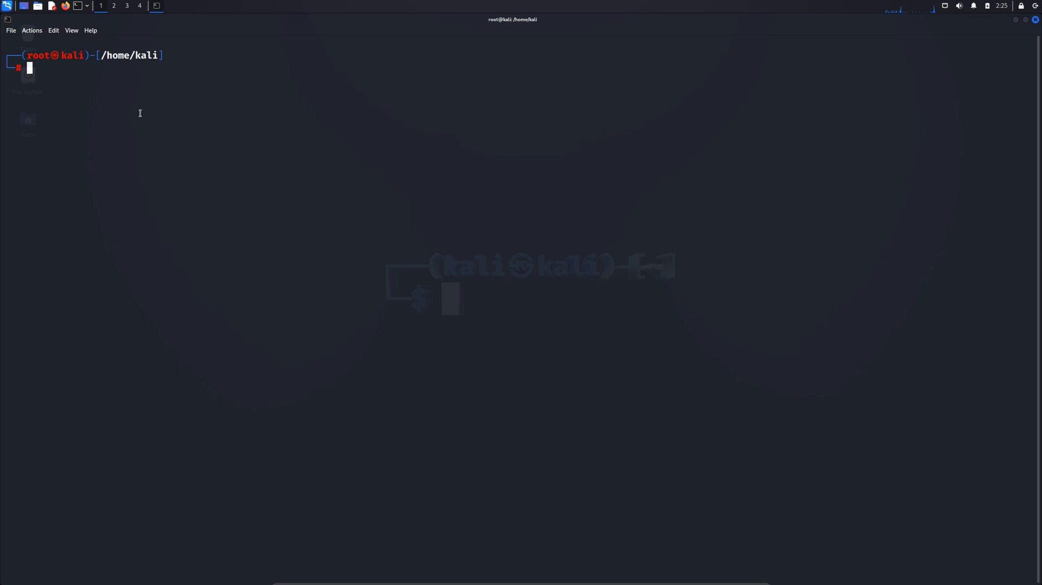
Step: Run apt update, then apt install kali-desktop-gnome, which fails on an unmet dependency
type("apt update")
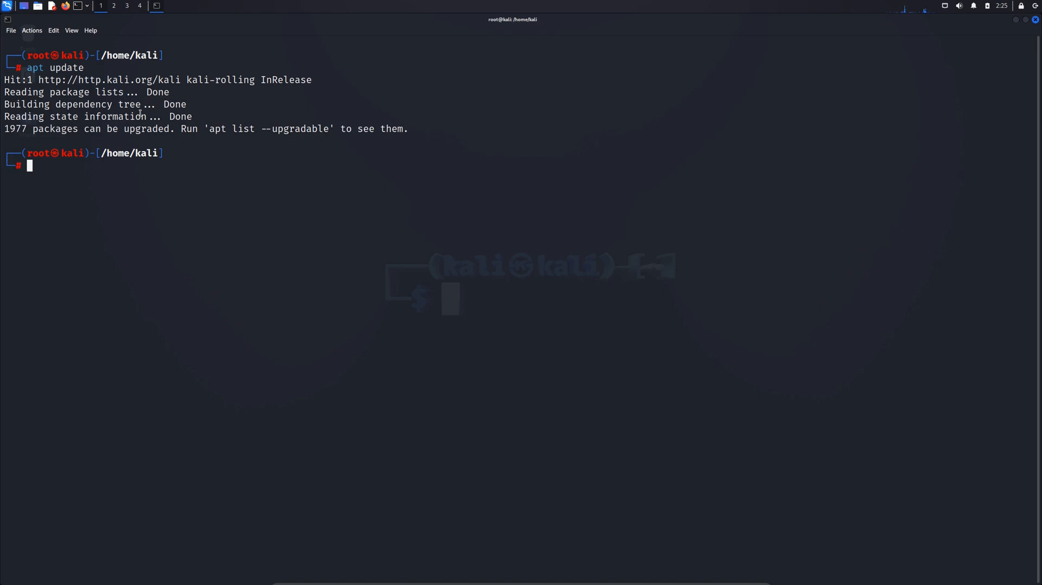
type("apt update")
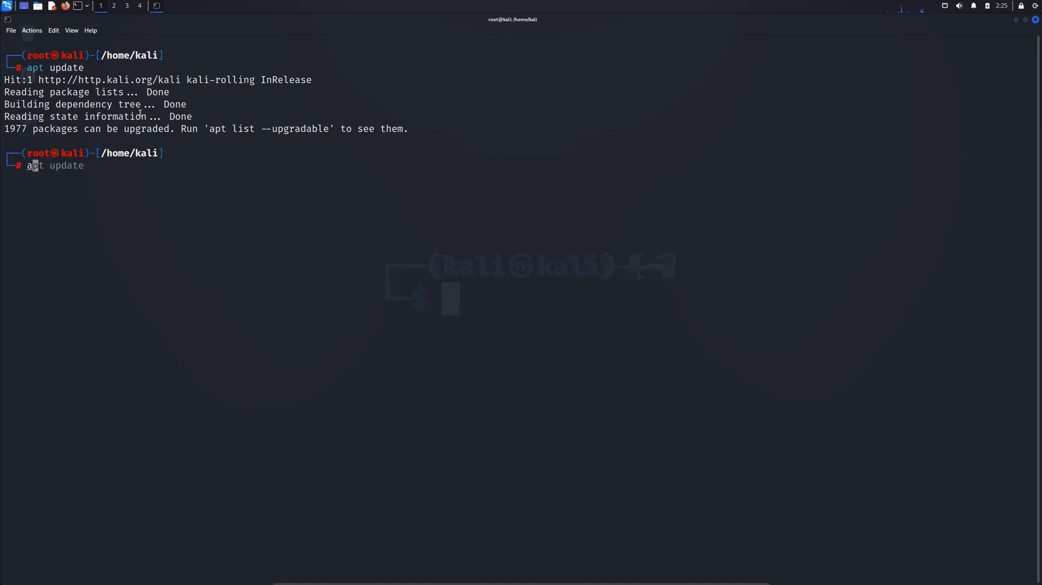
type("insa")
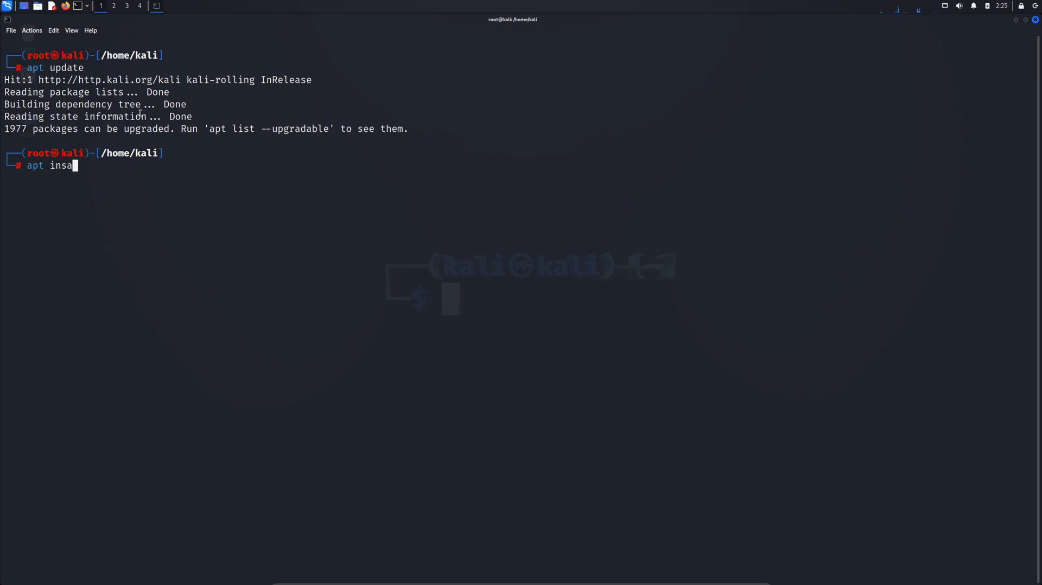
type("ll kali-desktop-gnome")
type("apt update")
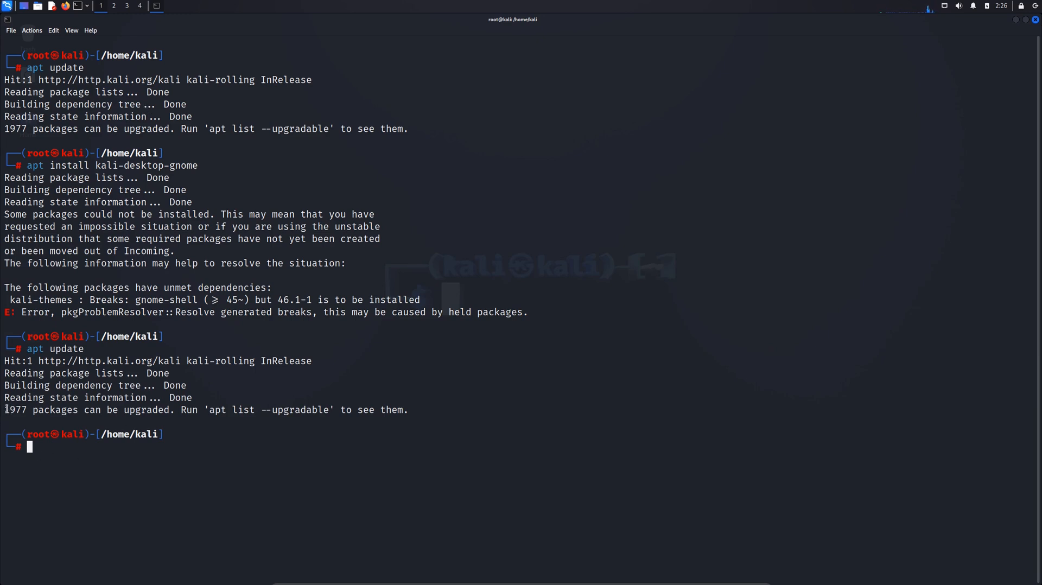
Step: Select the suggested 'apt list --upgradable' command from the apt output
double_click(14, 410)
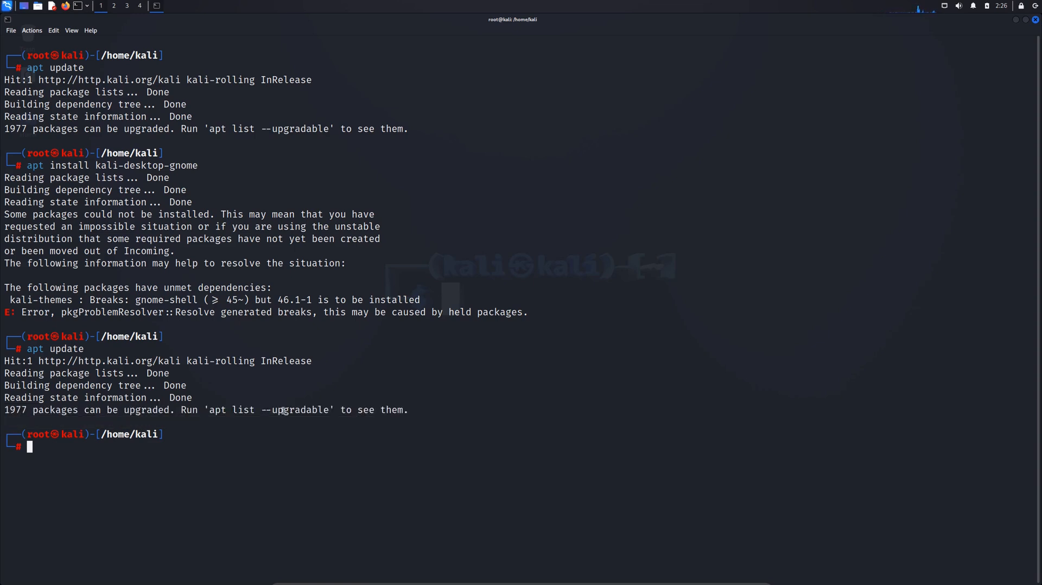
left_click_drag(209, 409, 326, 410)
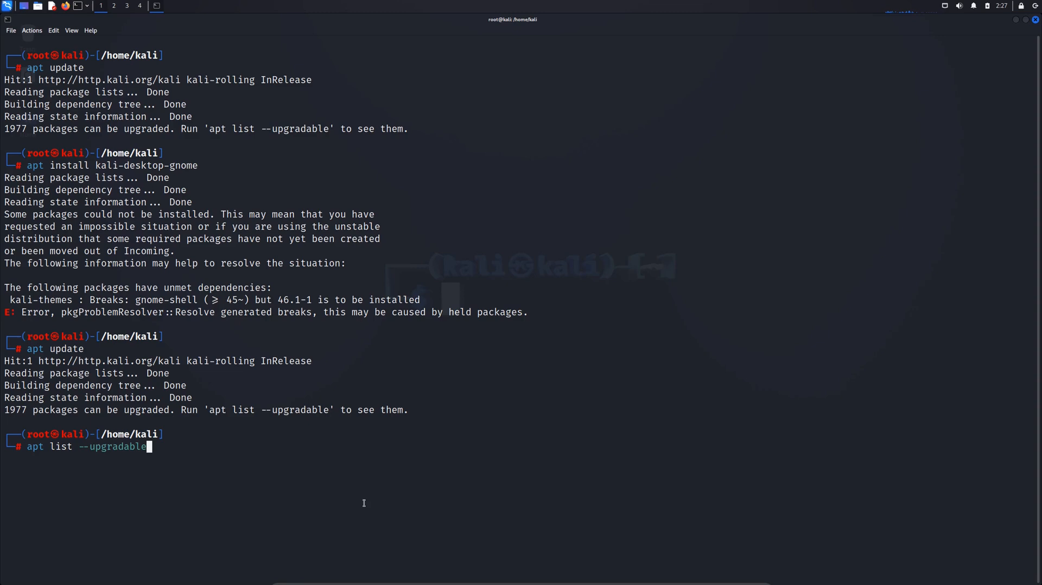
Step: Run apt list --upgradable and scroll through the long list of upgradable packages
key("Return")
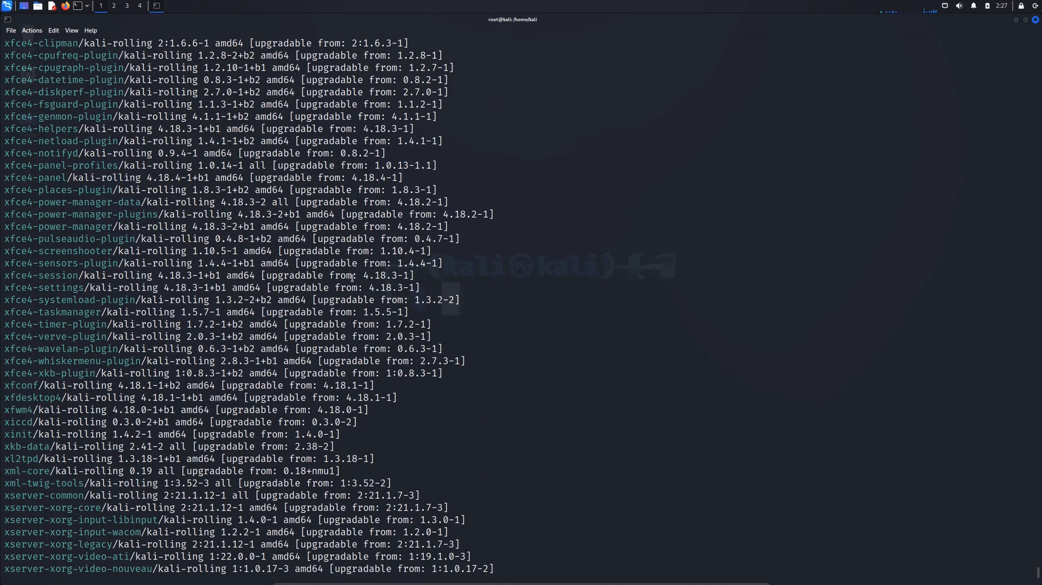
scroll("down", 3)
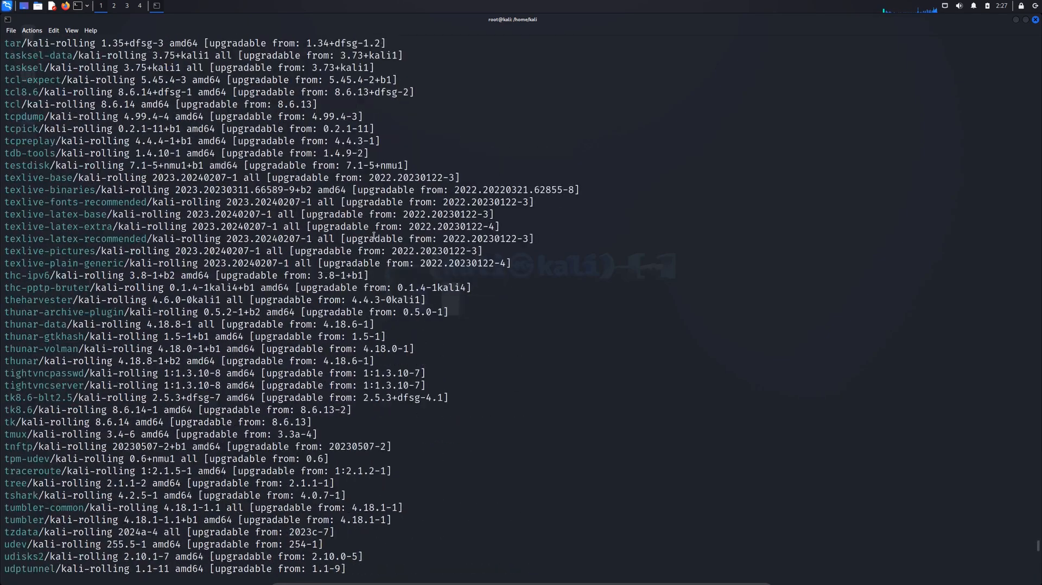
scroll("up", 3)
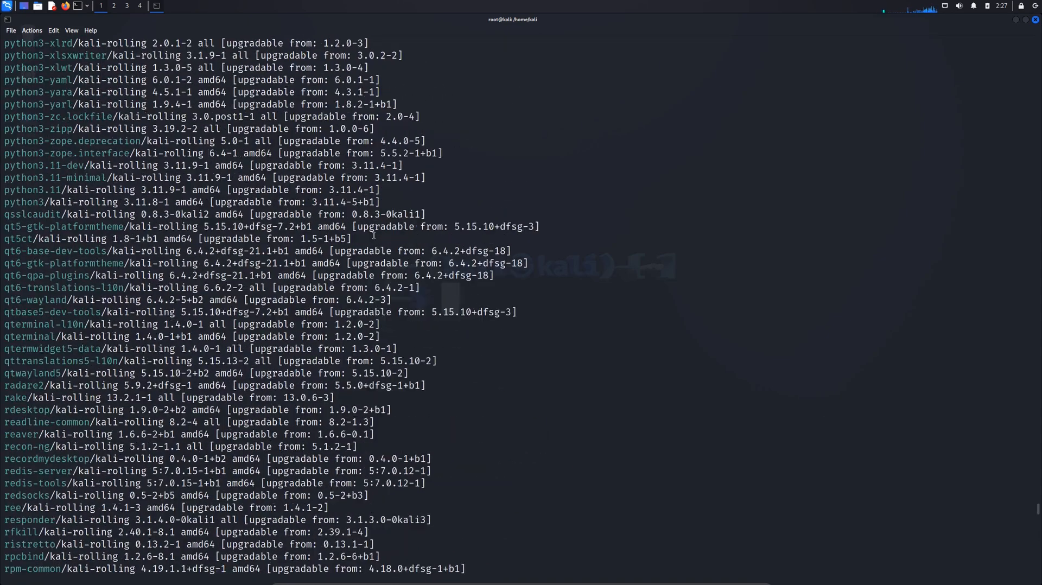
scroll("down", 3)
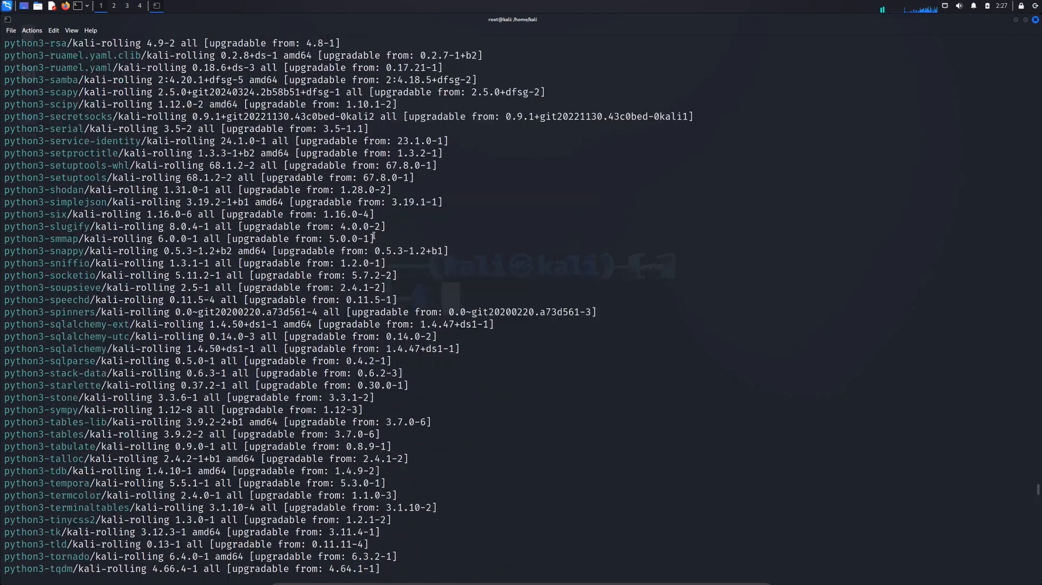
scroll("up", 3)
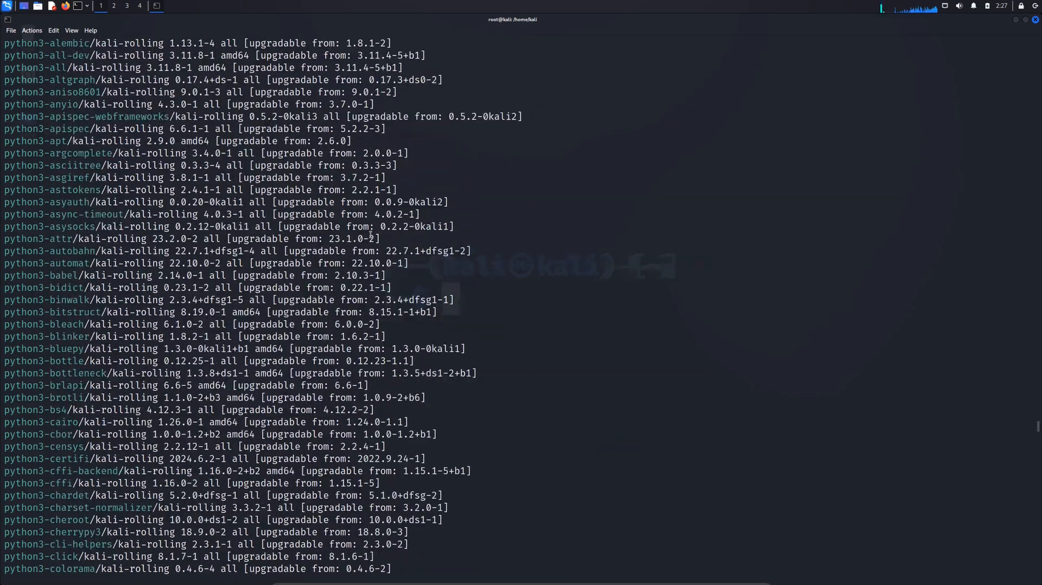
scroll("down", 3)
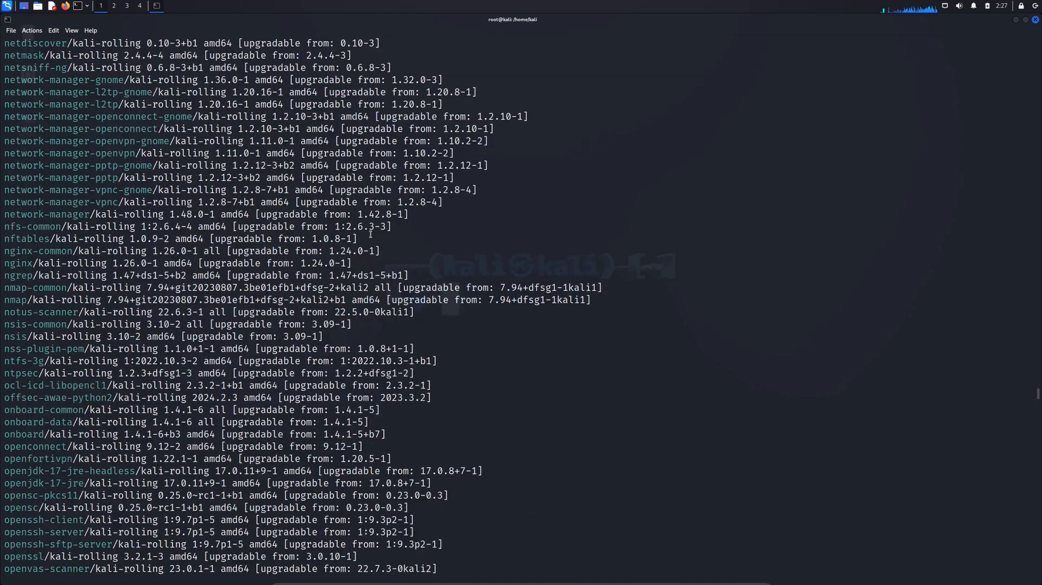
scroll("down", 3)
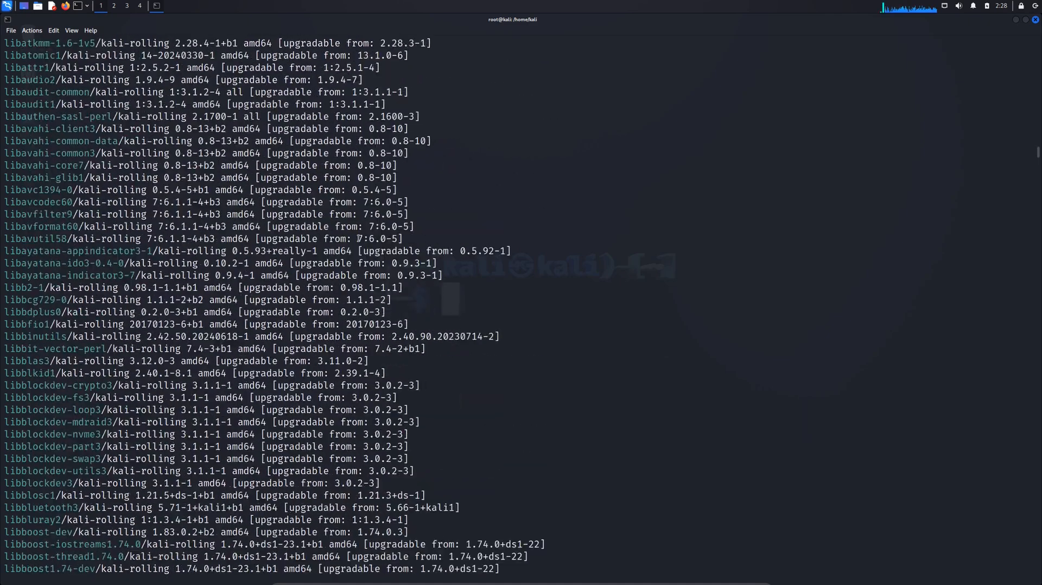
scroll("down", 3)
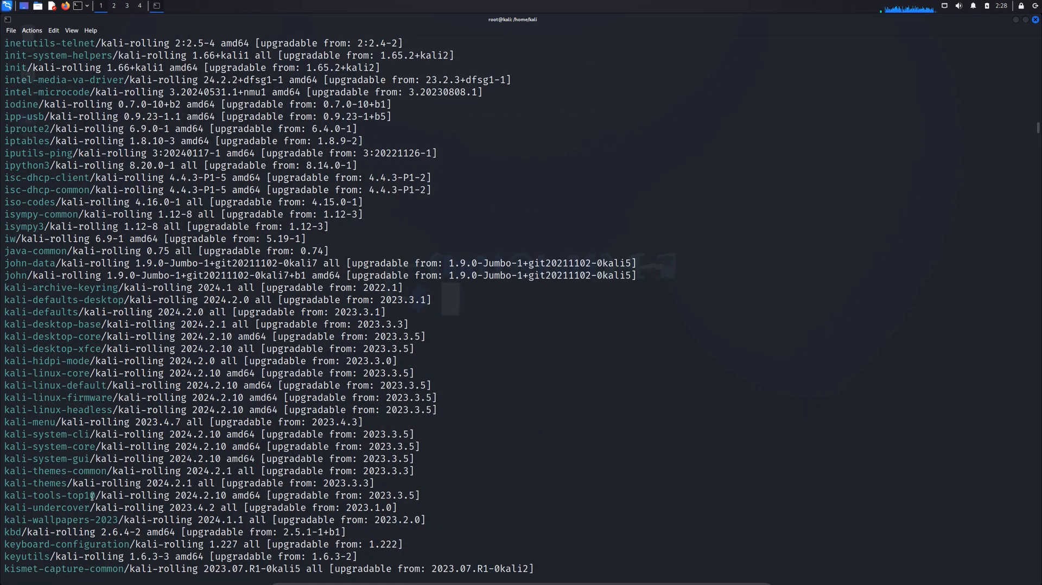
mouse_move(58, 385)
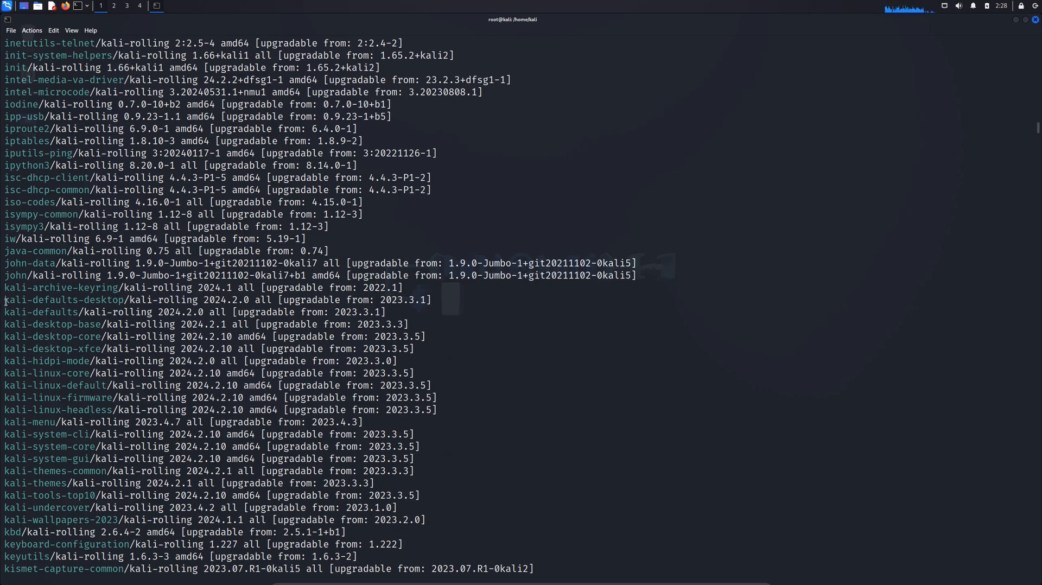
double_click(60, 299)
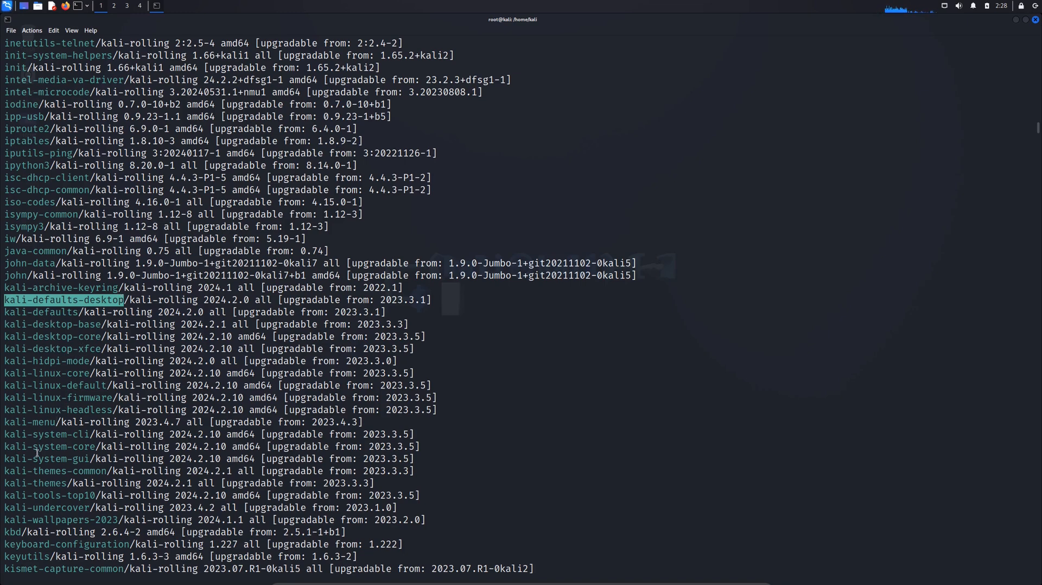
mouse_move(50, 520)
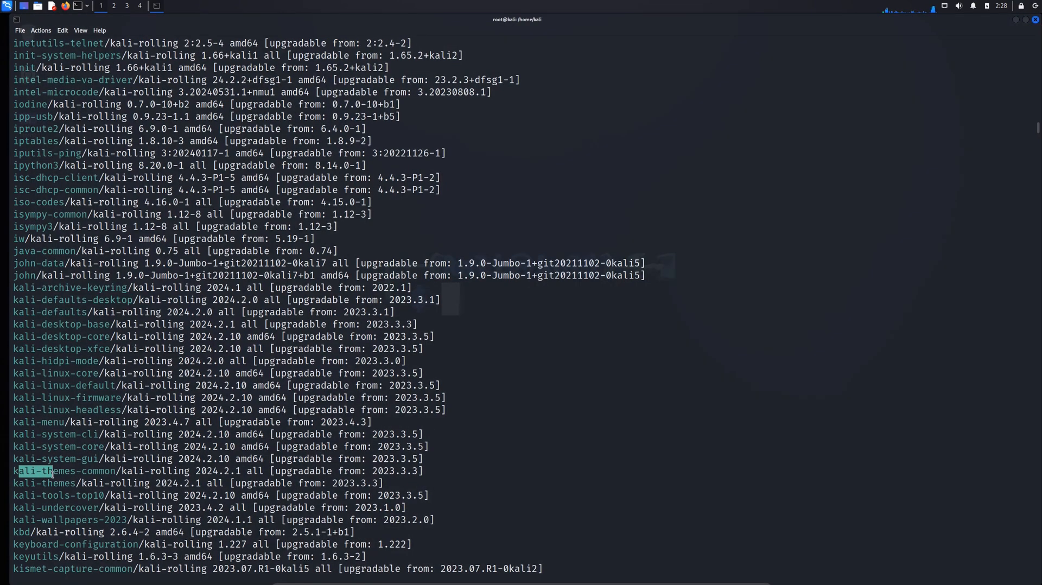
double_click(64, 470)
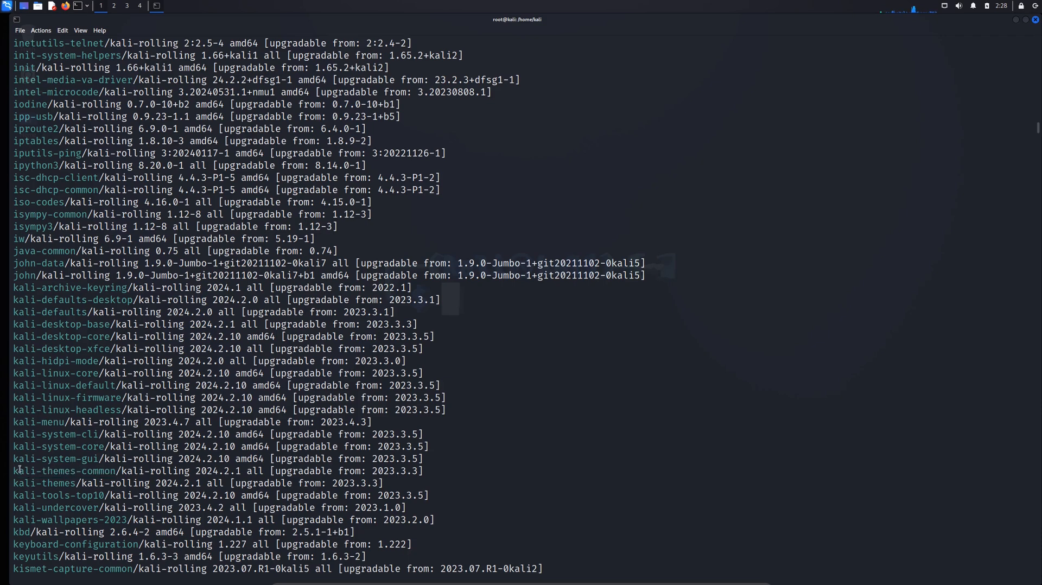
double_click(63, 470)
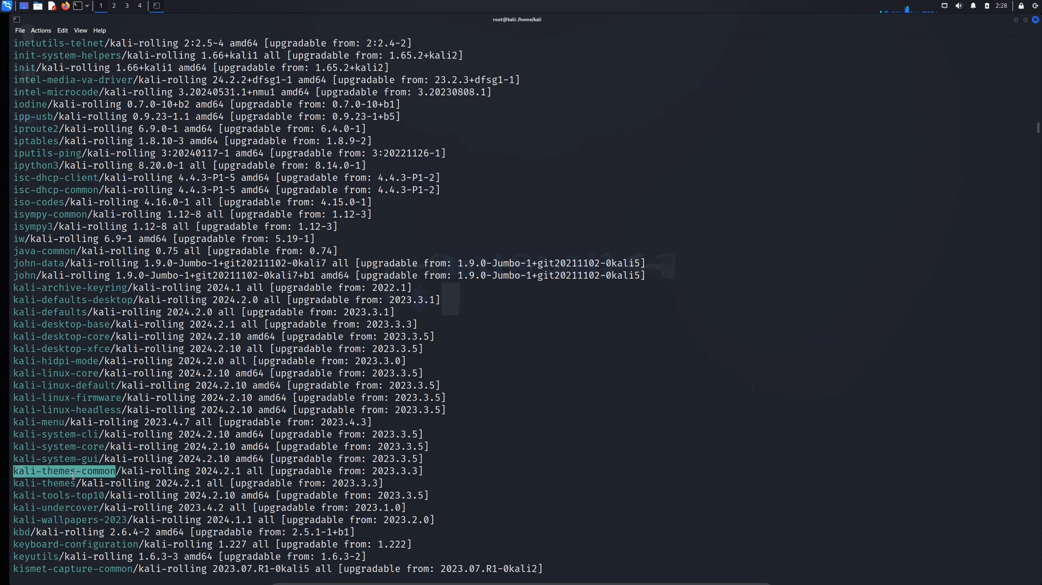
right_click(77, 472)
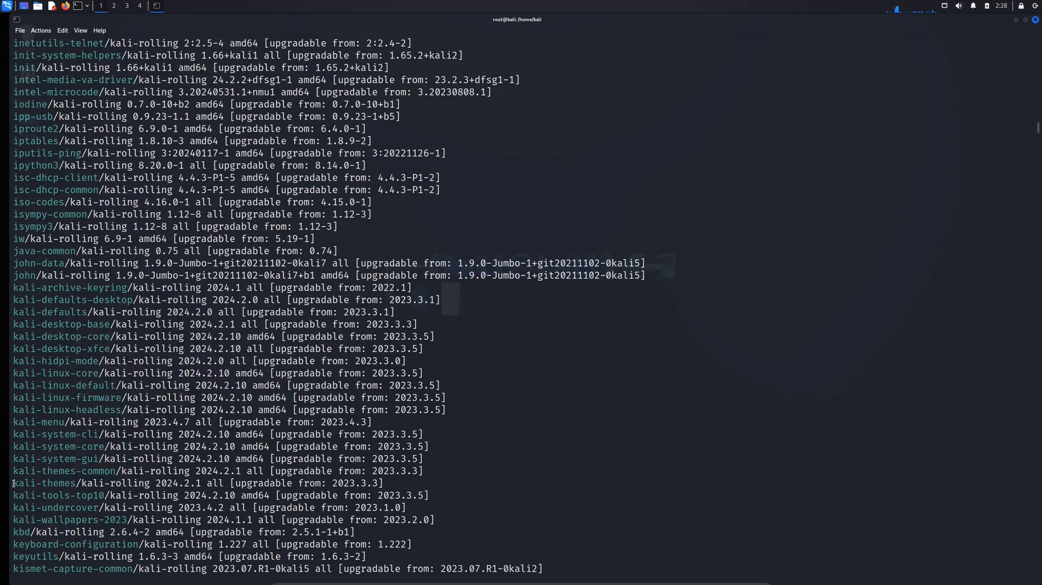
double_click(44, 482)
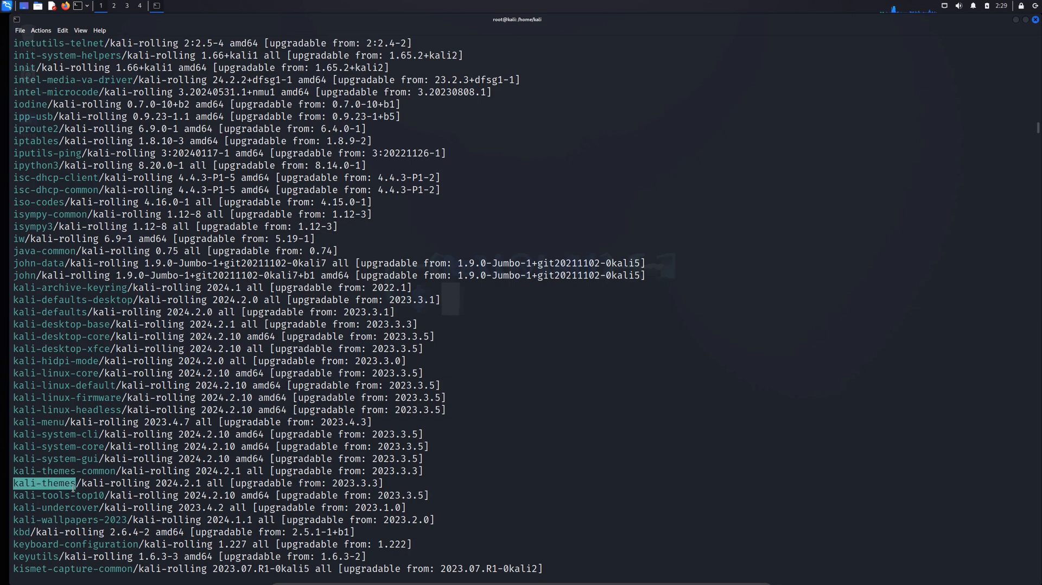
right_click(75, 367)
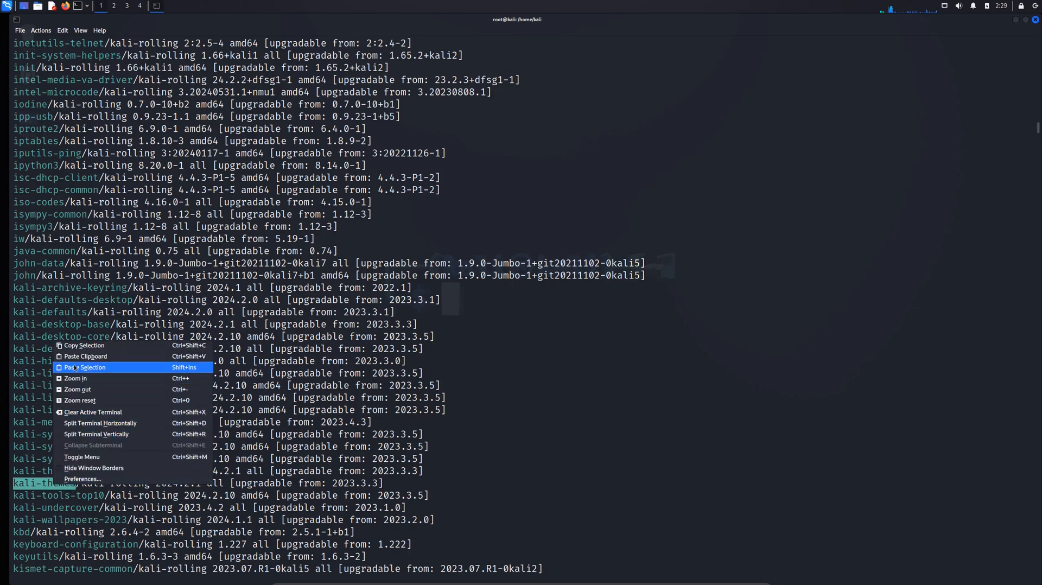
left_click(545, 499)
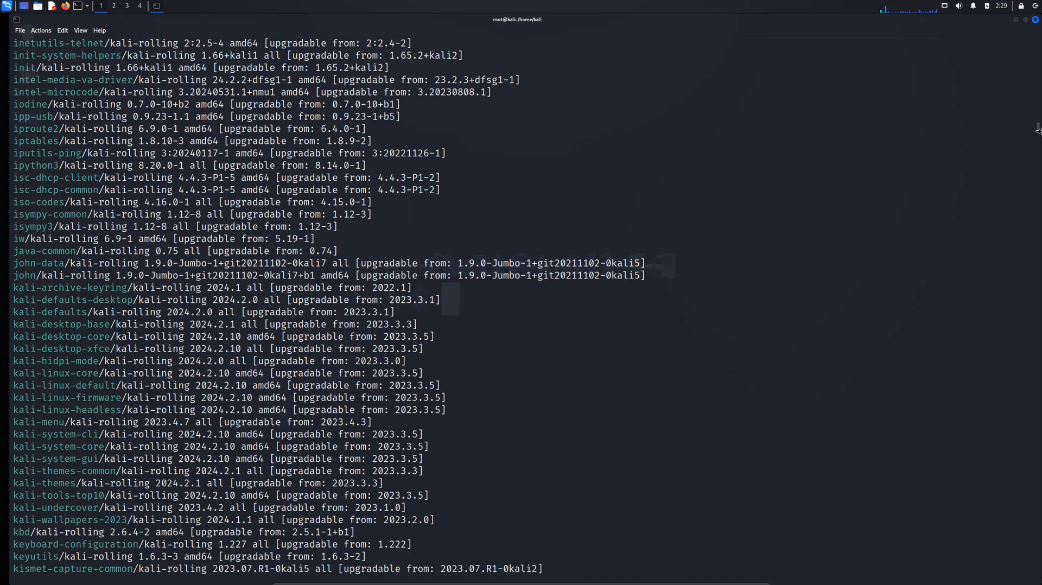
scroll("down", 3)
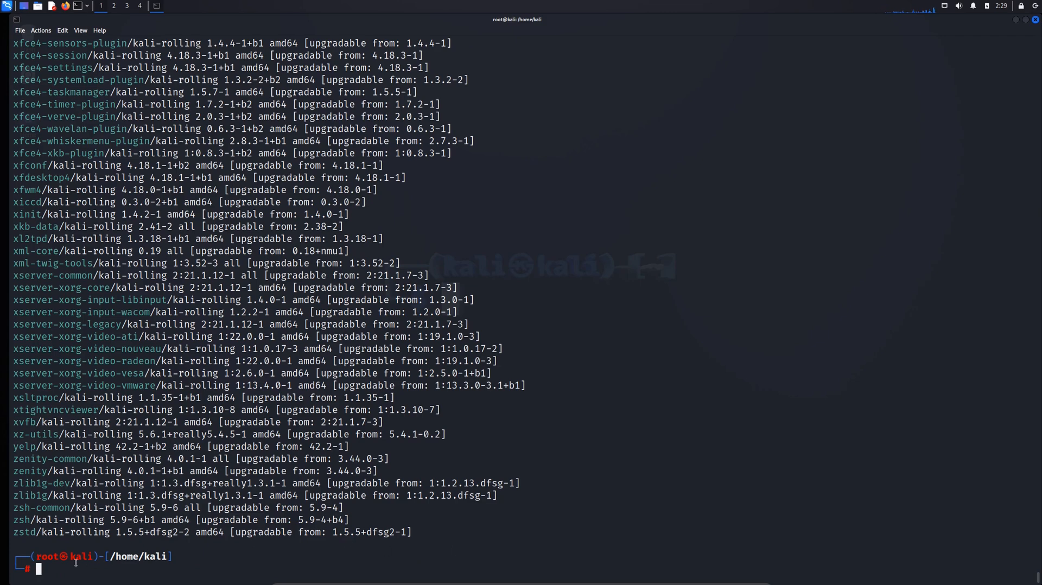
Step: Start the full apt upgrade and answer y to download the 1,029 MB of packages
type("apt list --upgradable")
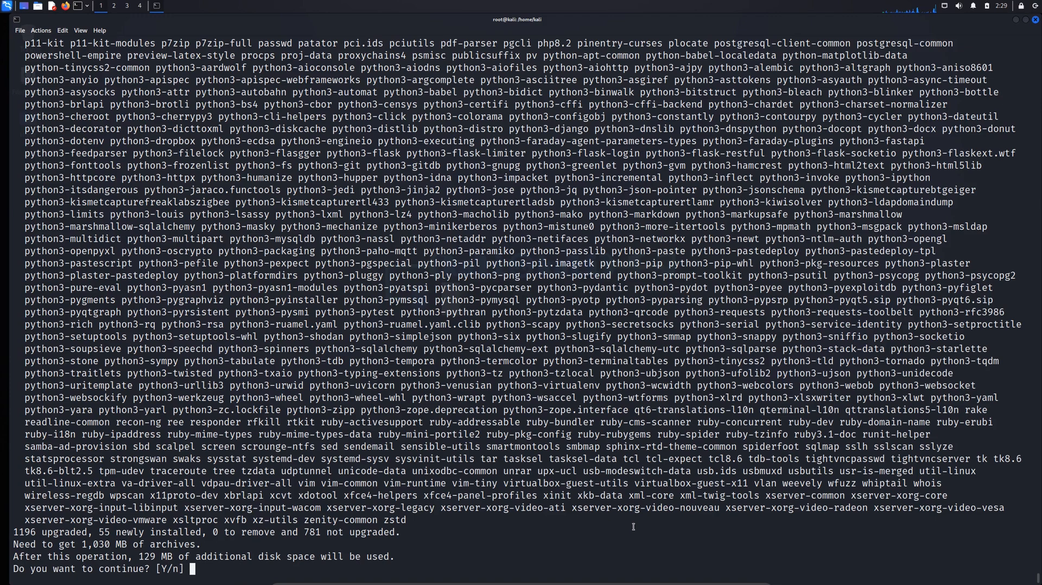
type("y")
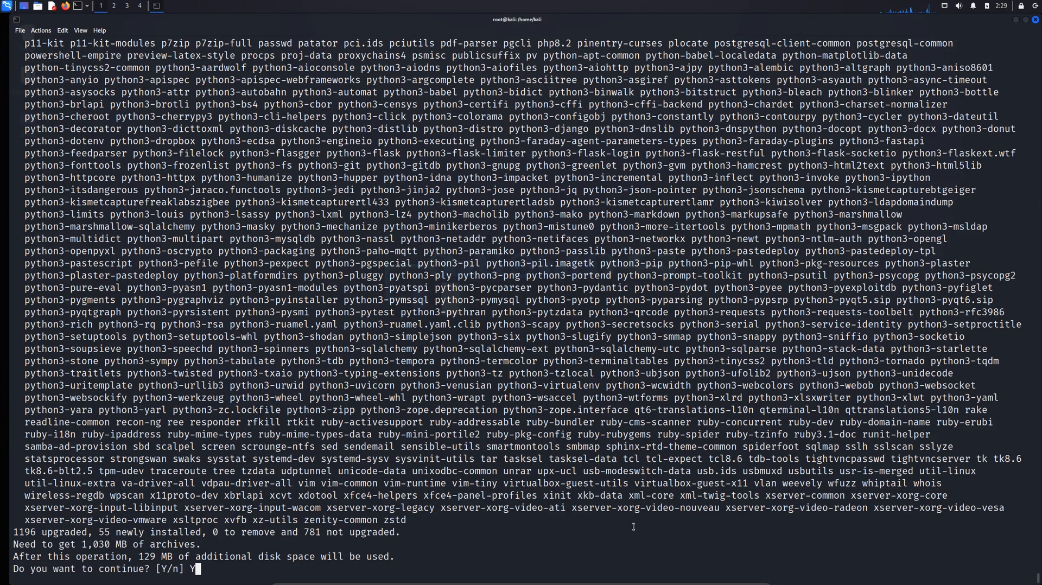
key("Return")
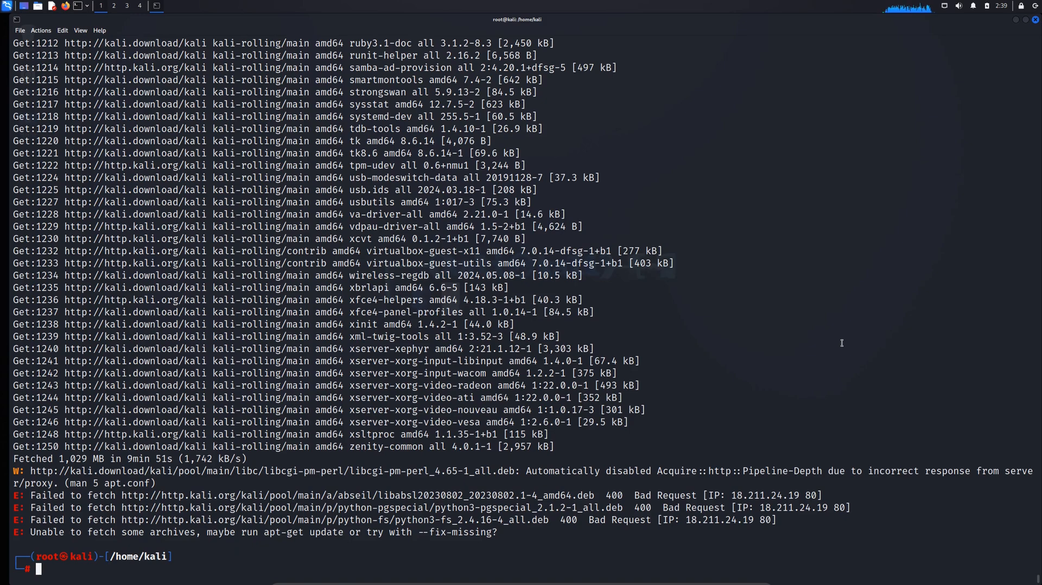
Step: Rerun apt upgrade kali-themes and answer Y, reaching the libc6 service-restart question
type("apt upgrade kali-themes")
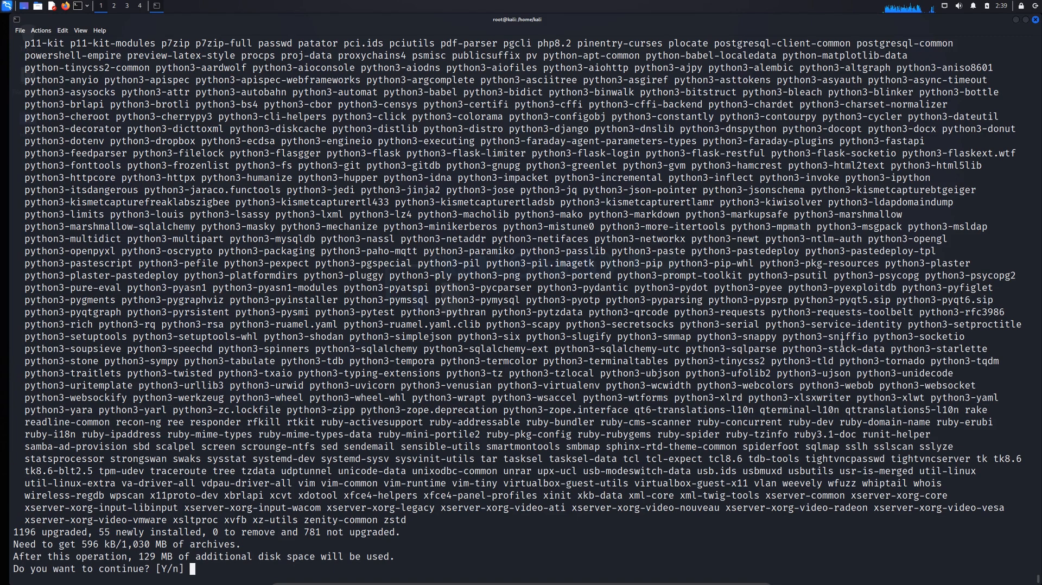
type("Y")
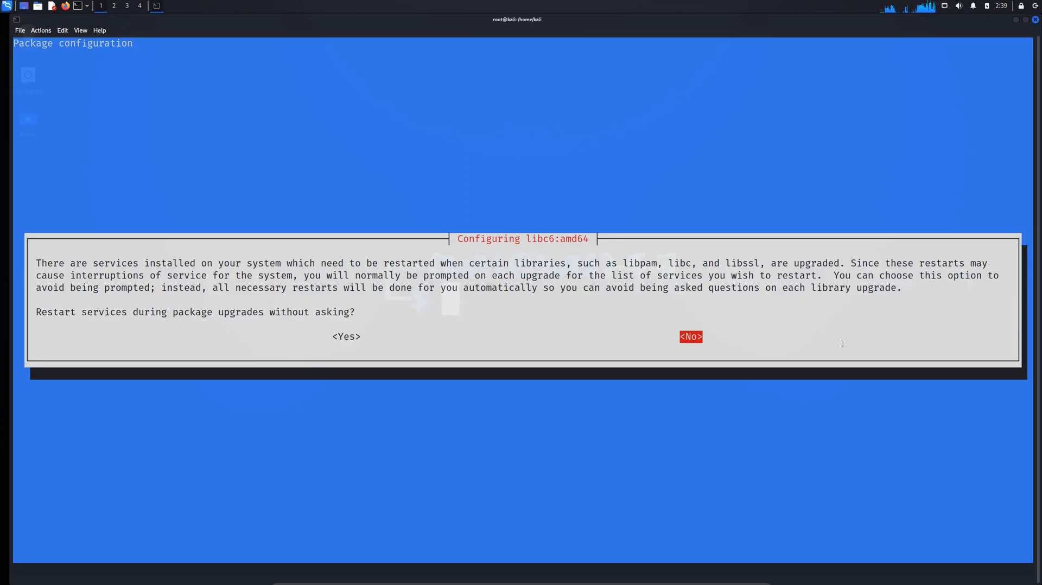
Step: Decline automatic service restarts and accept restarting cron for the libc upgrade
key("Left")
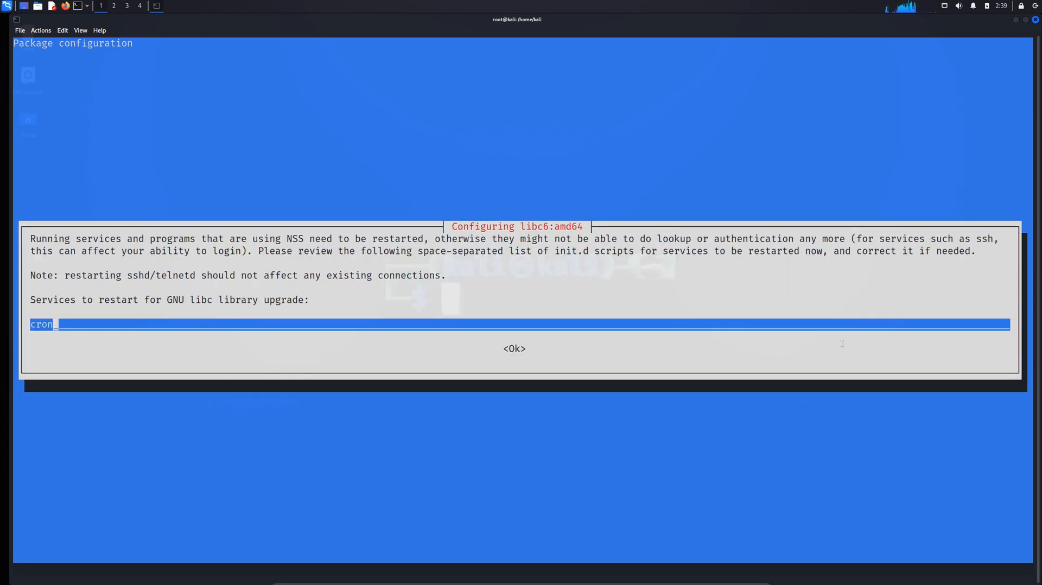
key("Tab")
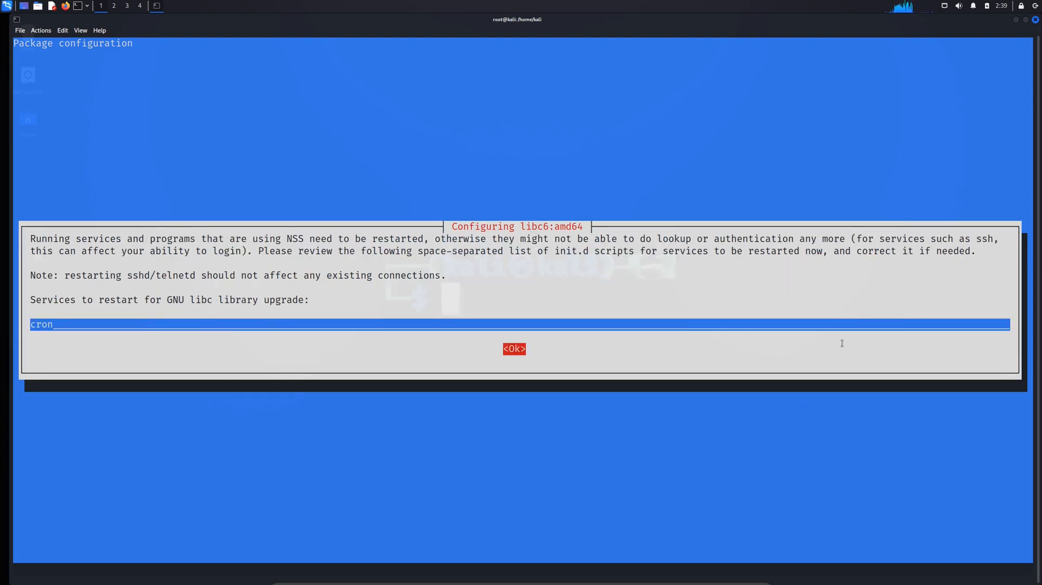
left_click(513, 348)
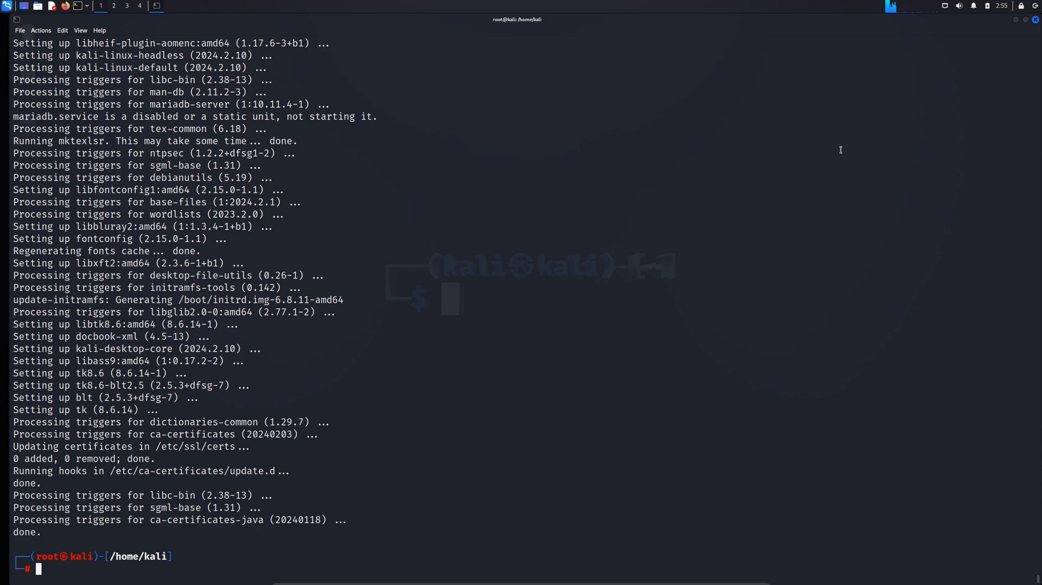
Step: Clear the screen and run apt install kali-desktop-gnome, listing 348 new packages
type("clear")
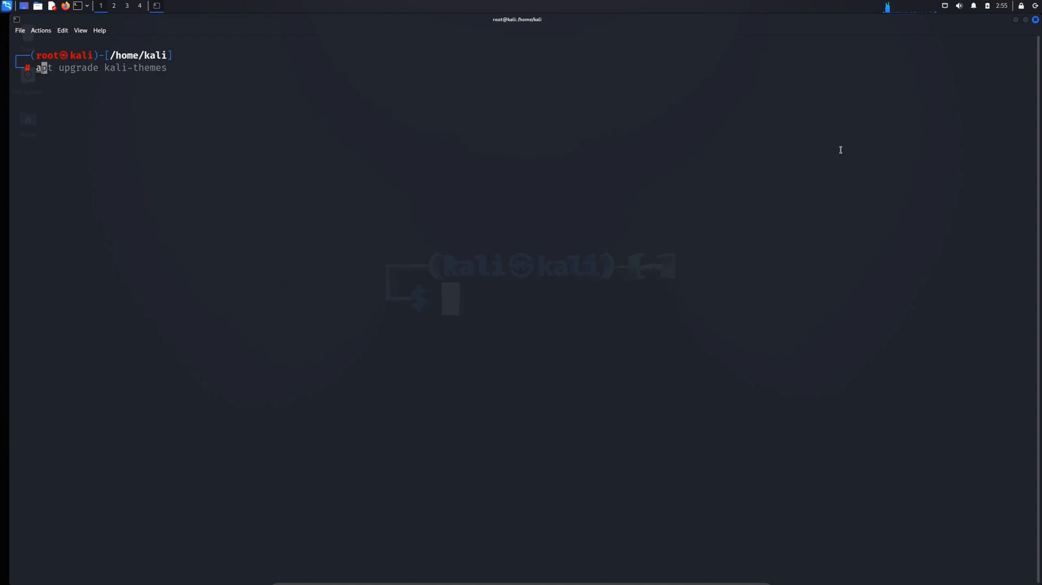
type("apt install kali-desktop-gnome")
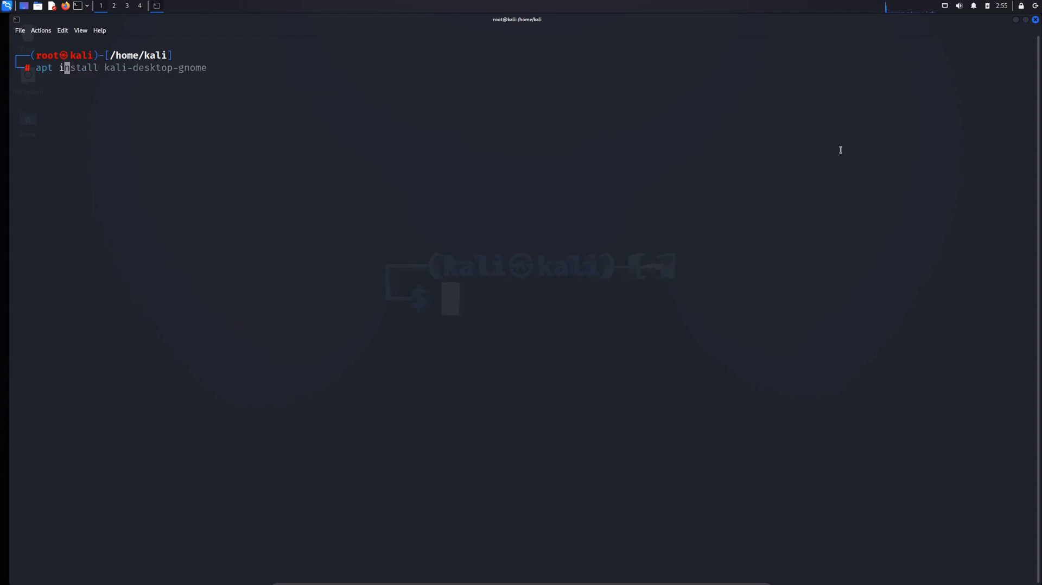
key("End")
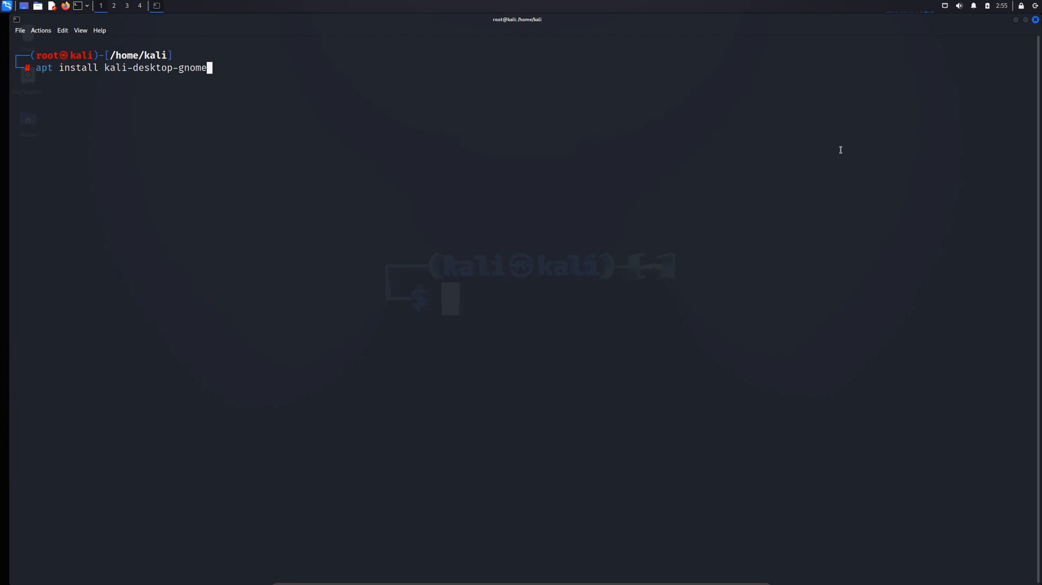
key("Return")
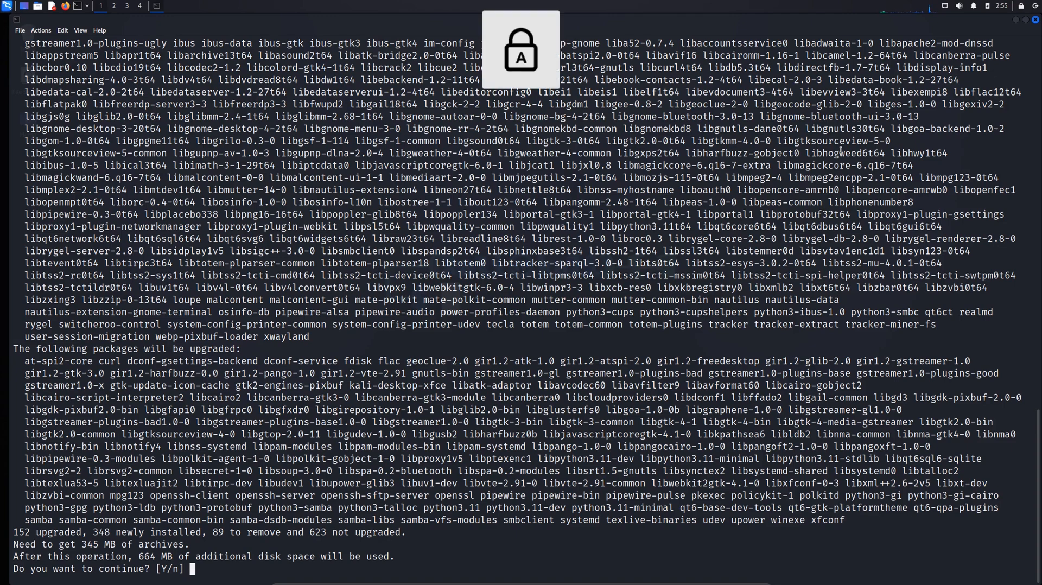
Step: Answer Y to install the GNOME desktop packages, reaching the display manager choice
type("Y")
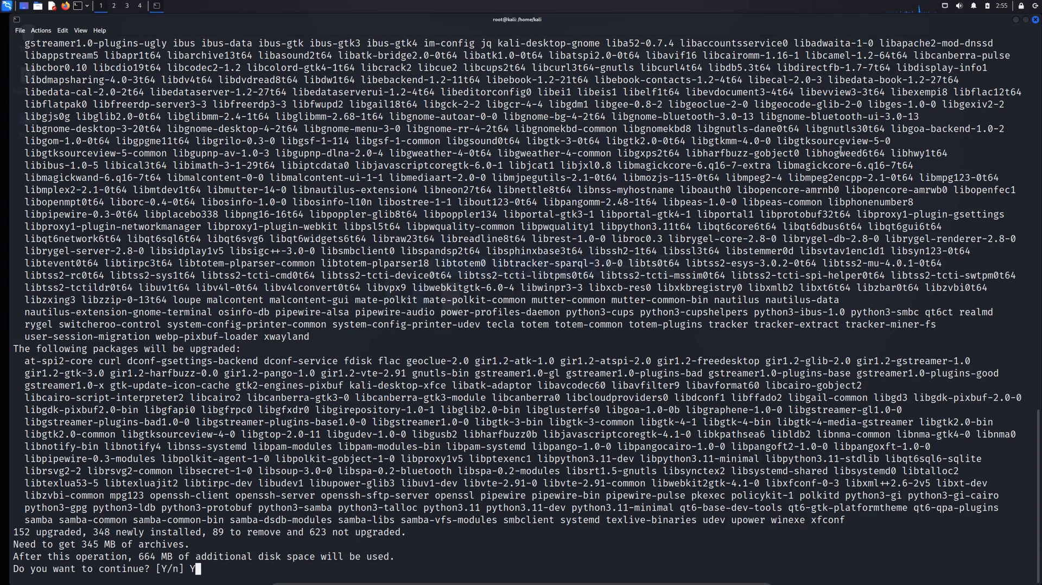
key("Return")
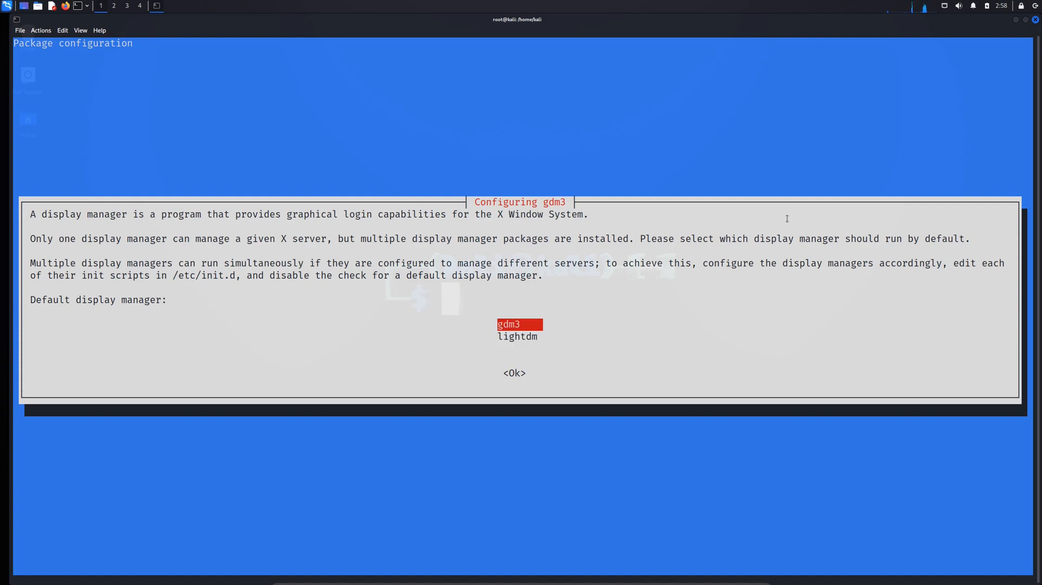
Step: Keep gdm3 as the default display manager and let the installation finish
key("Enter")
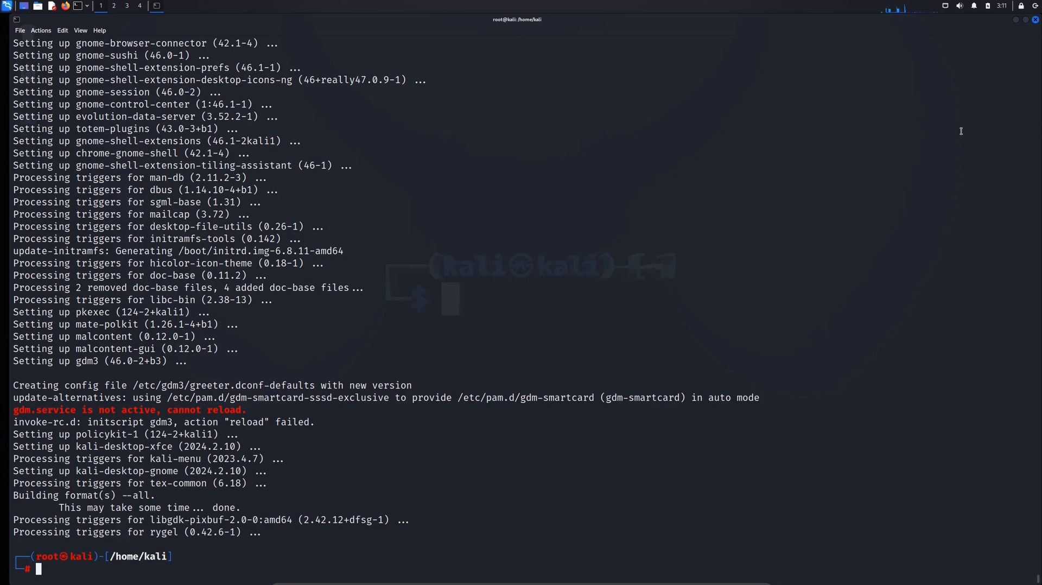
Step: Reboot the machine into the new GNOME login screen
type("reboot")
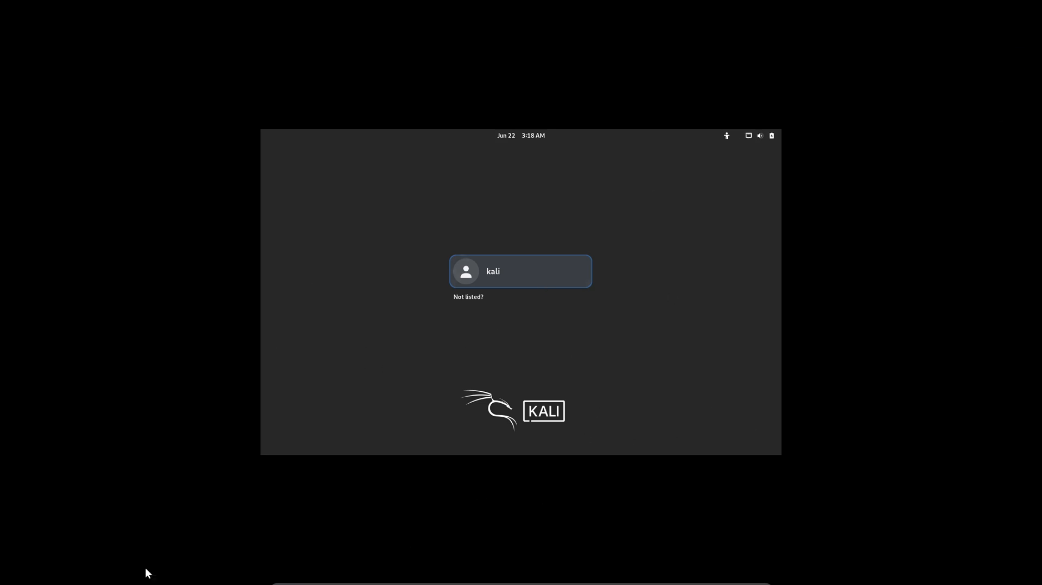
Step: Select the kali account and set the login session to GNOME, password prompt ready
left_click(520, 271)
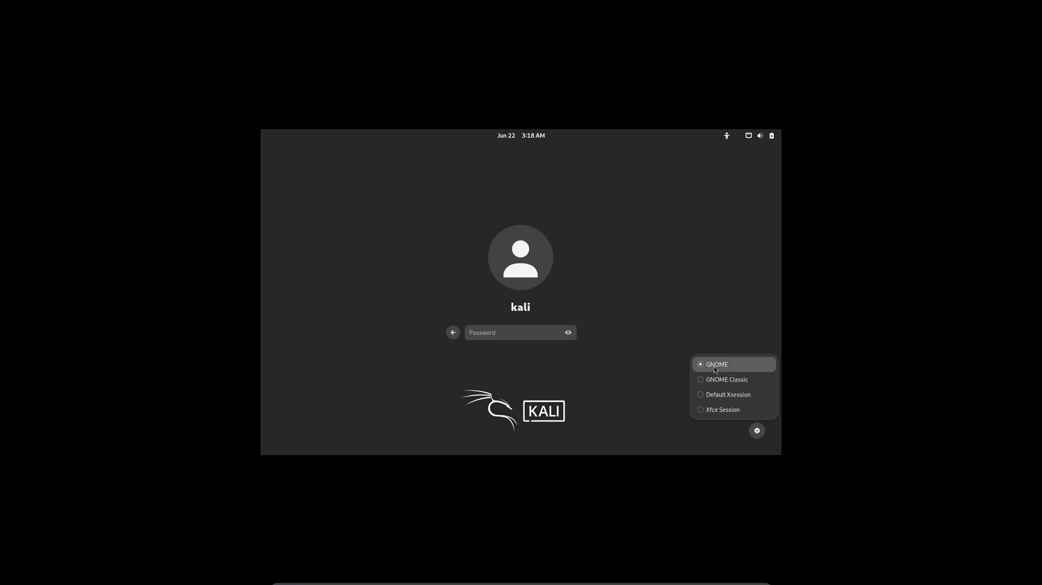
left_click(520, 332)
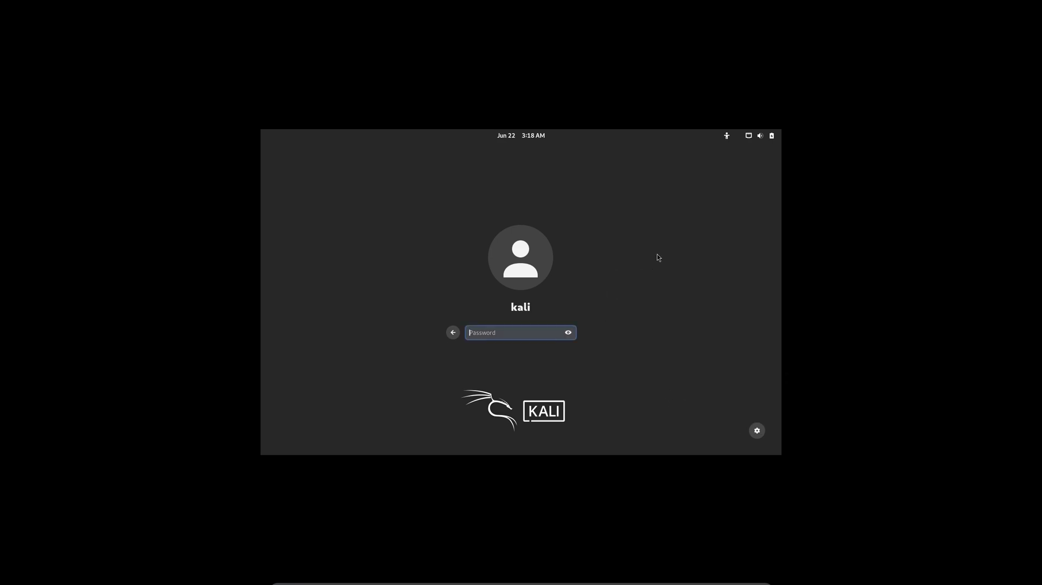